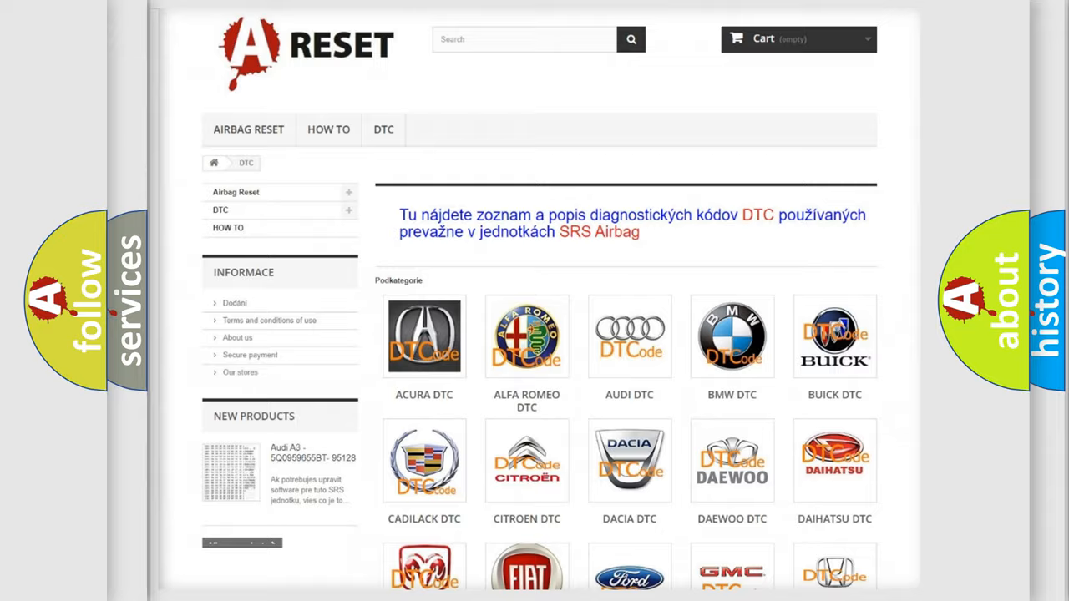
Choose Jeep from the DTC brand grid and browse its list of diagnostic trouble codes
scroll(down, 3)
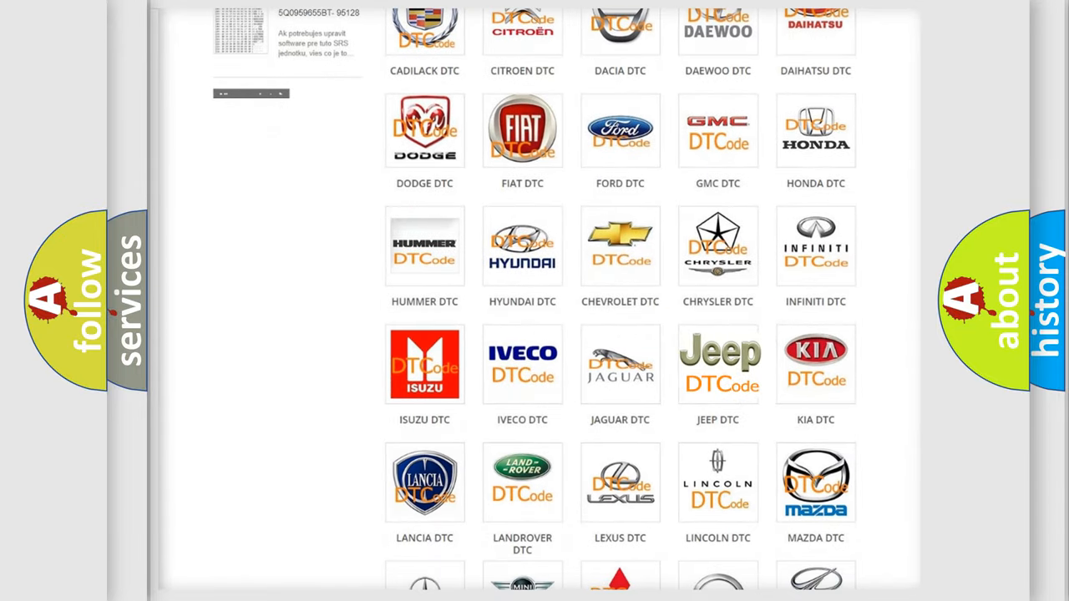
click(718, 365)
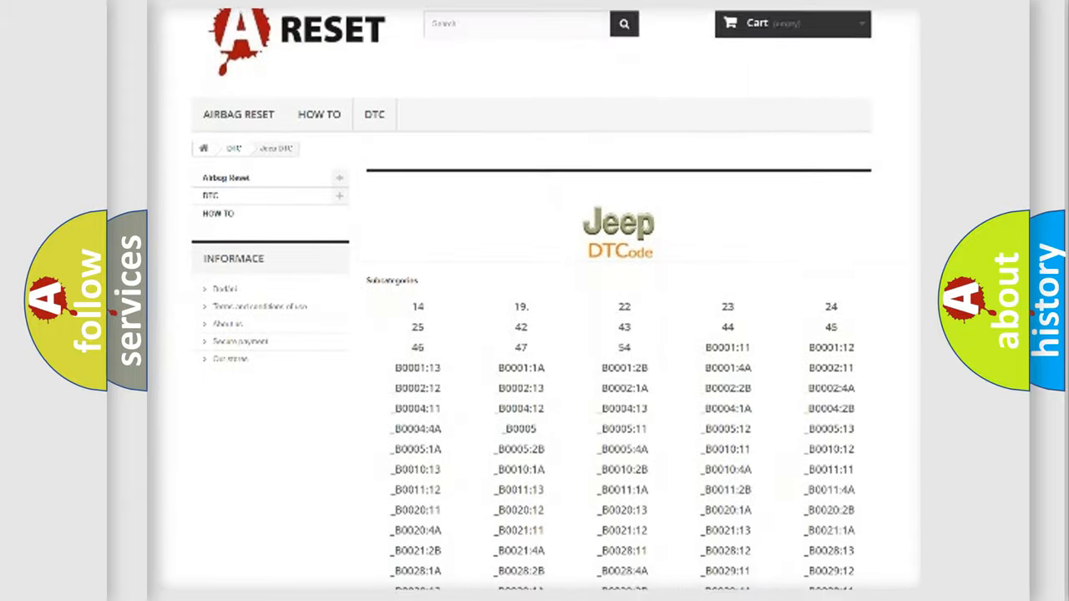
scroll(down, 3)
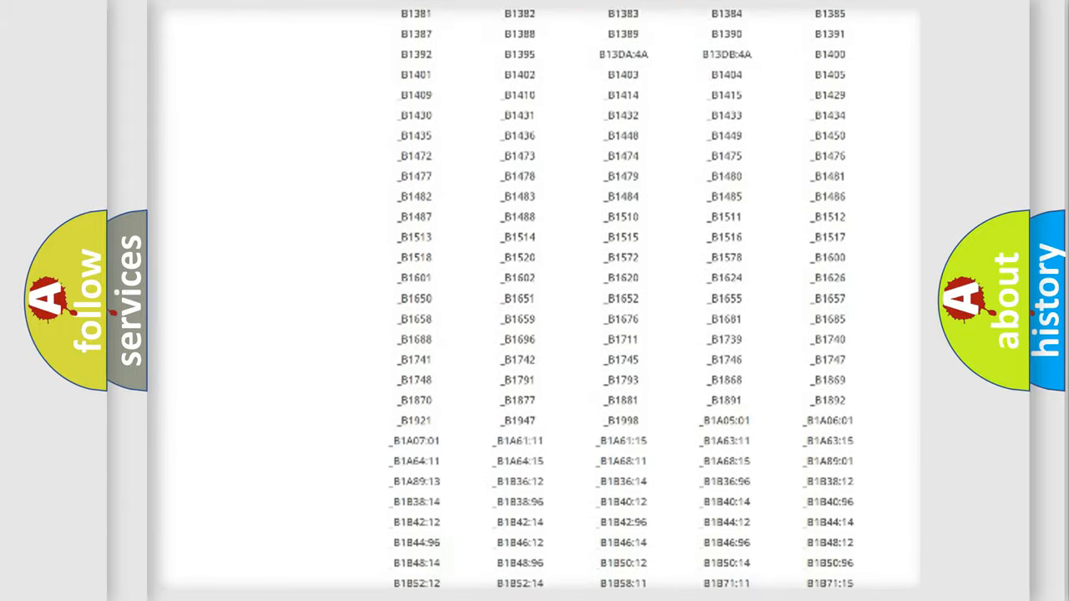